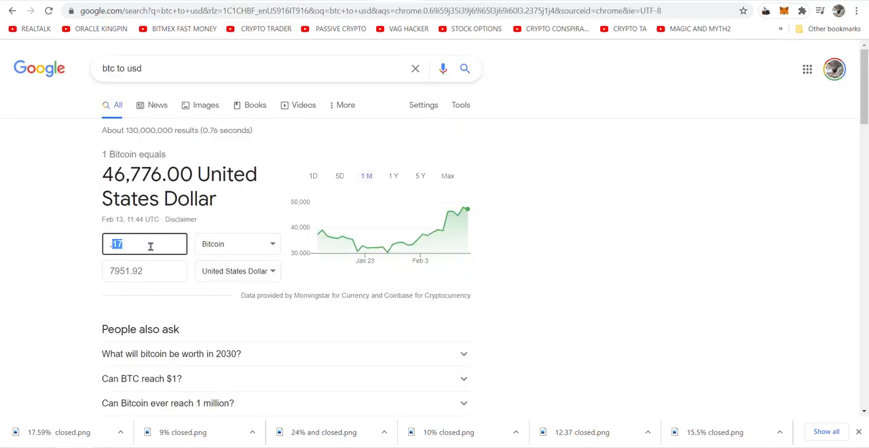
# Convert 0.30 Bitcoin to US dollars in the Google converter.
pyautogui.write('.30')
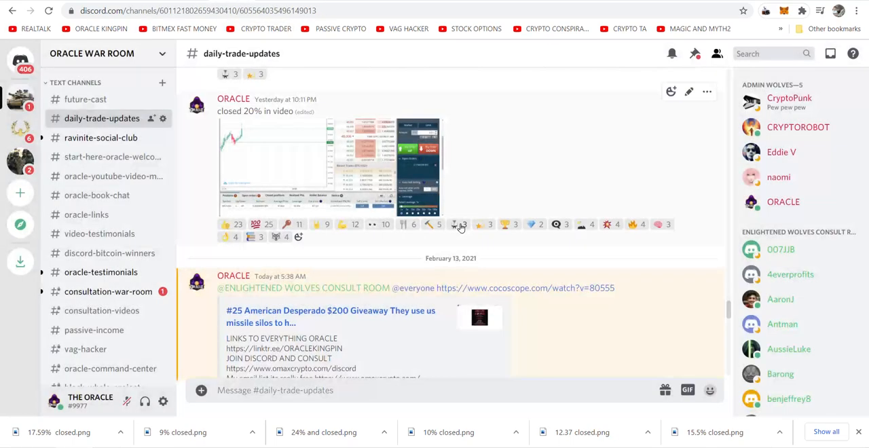
pyautogui.scroll(-3)
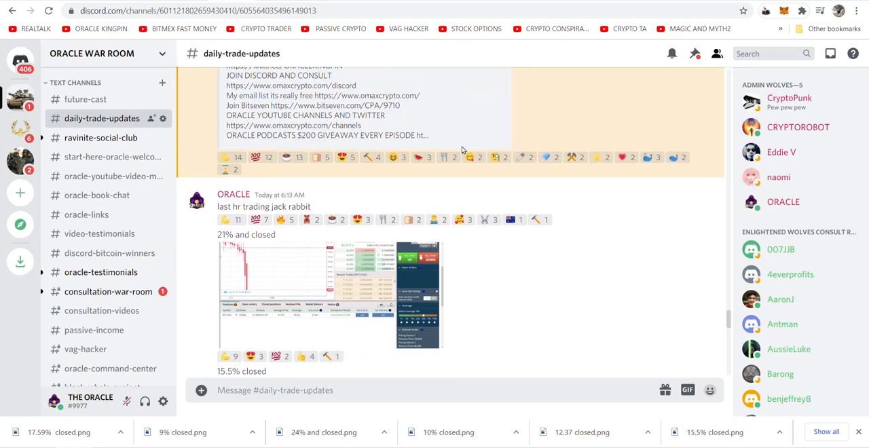
pyautogui.scroll(-3)
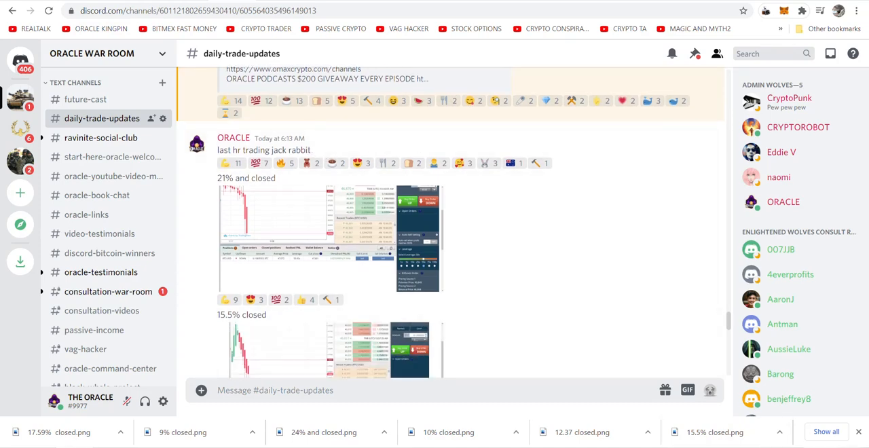
pyautogui.click(830, 53)
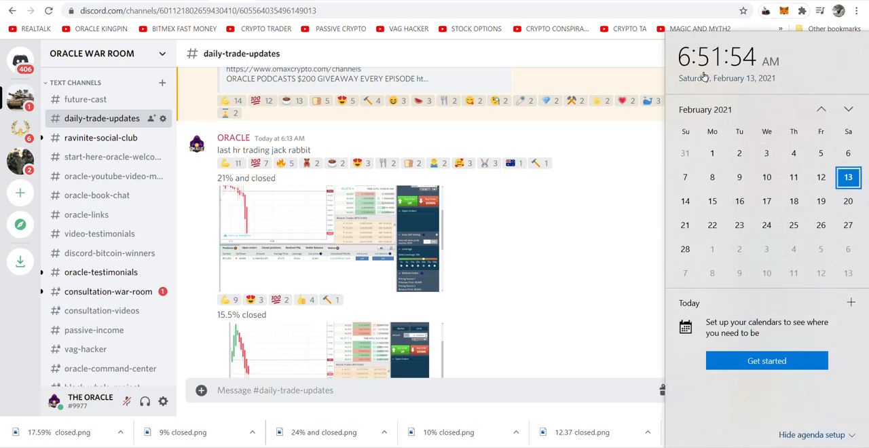
pyautogui.click(717, 55)
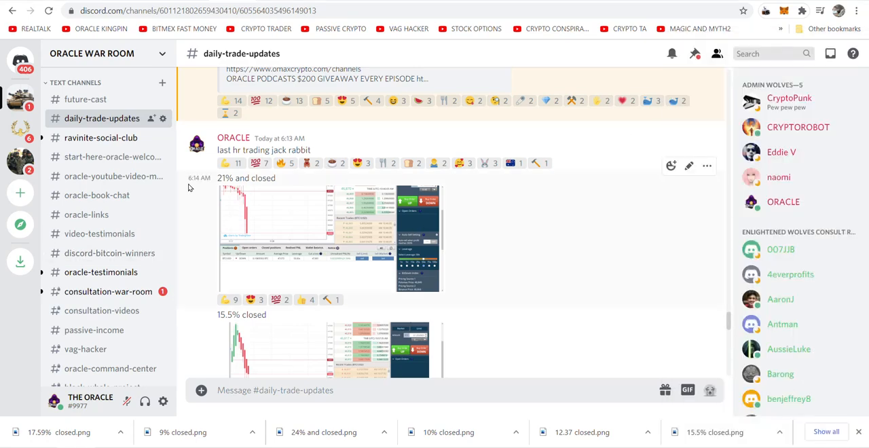
pyautogui.moveTo(203, 199)
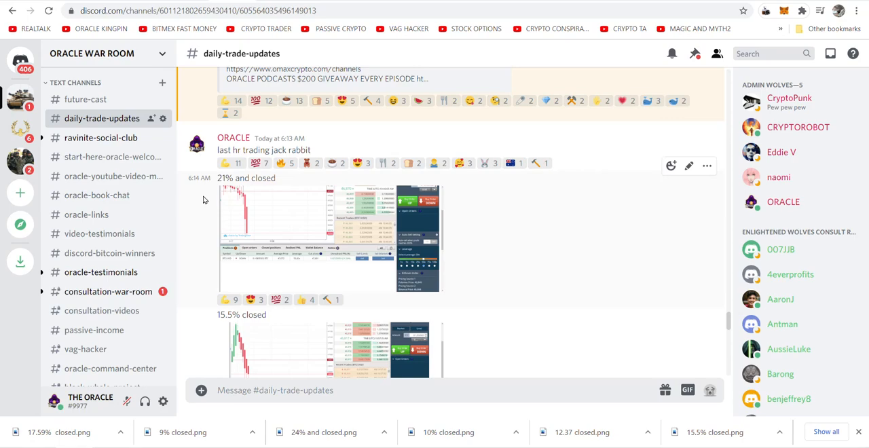
pyautogui.scroll(-3)
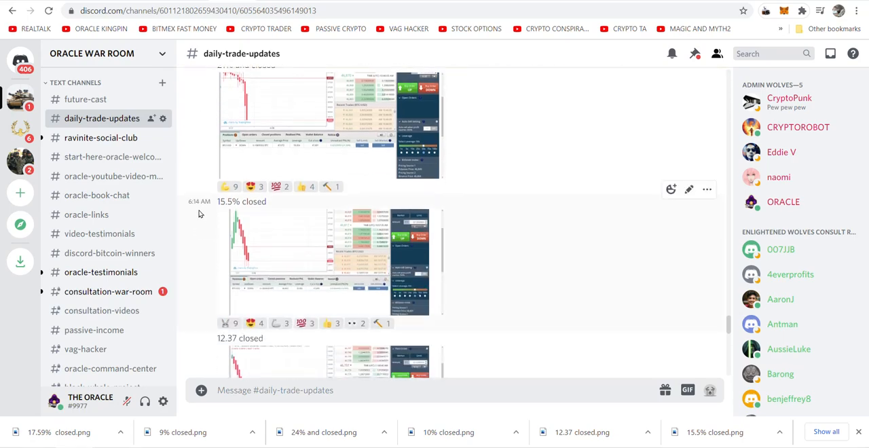
pyautogui.scroll(3)
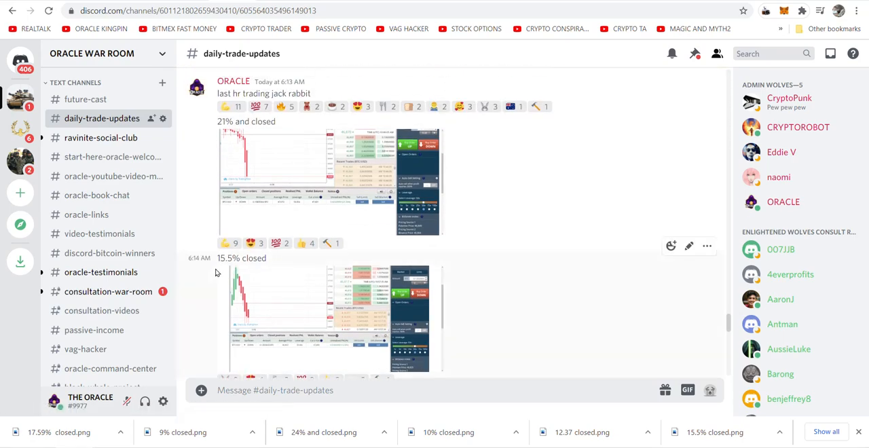
pyautogui.click(329, 183)
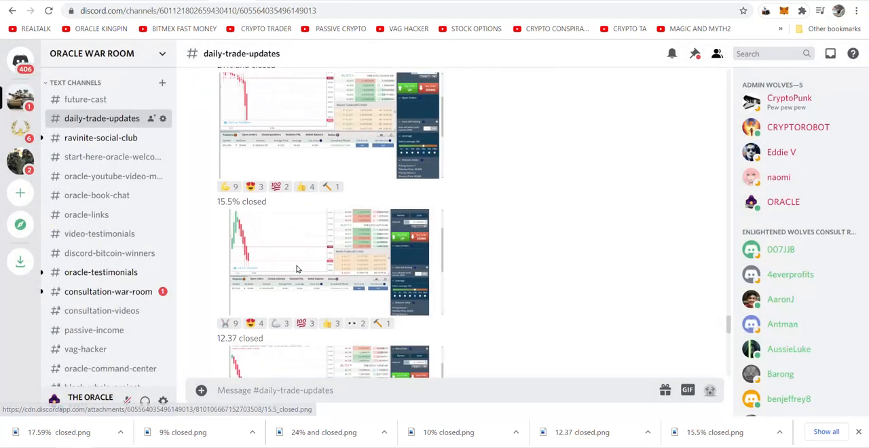
pyautogui.click(306, 261)
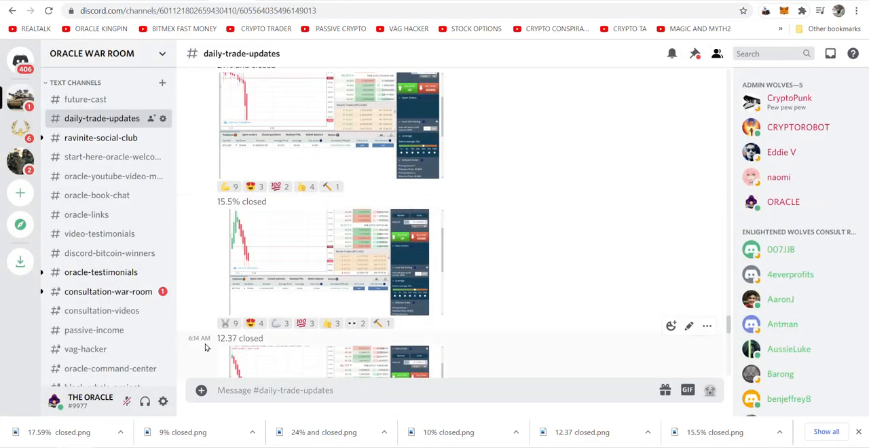
pyautogui.scroll(-3)
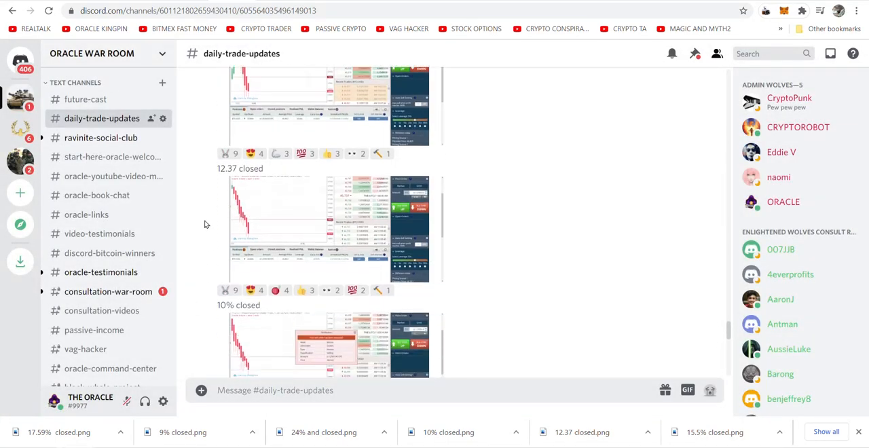
pyautogui.click(312, 224)
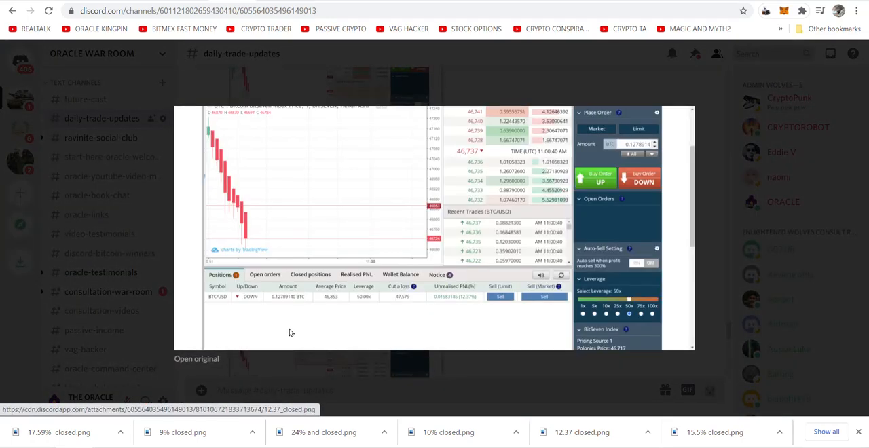
pyautogui.moveTo(326, 375)
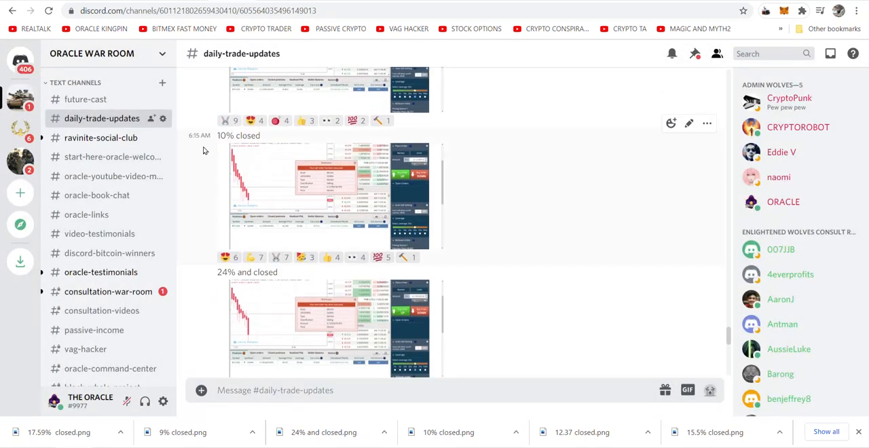
pyautogui.moveTo(98, 291)
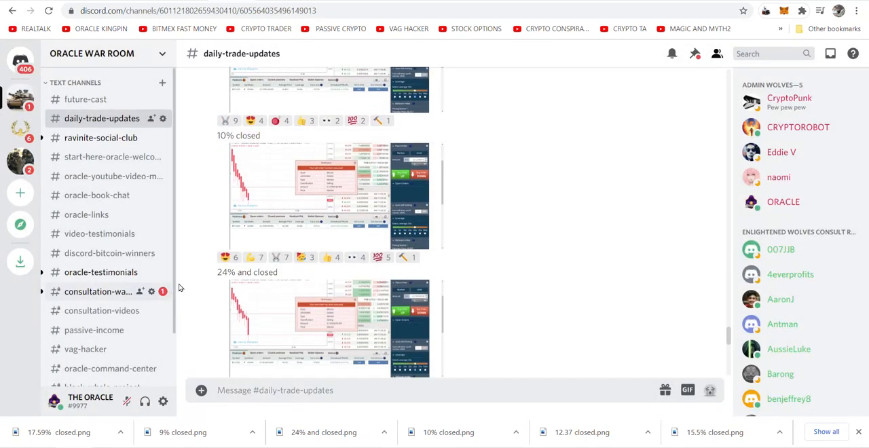
pyautogui.moveTo(345, 301)
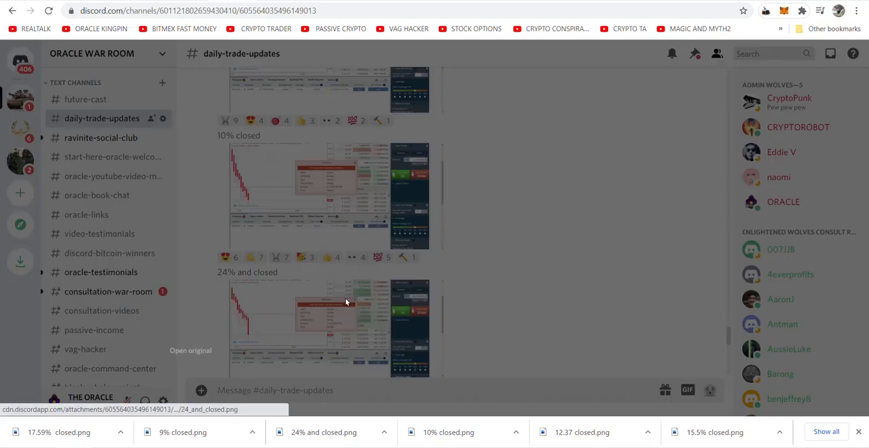
pyautogui.click(345, 329)
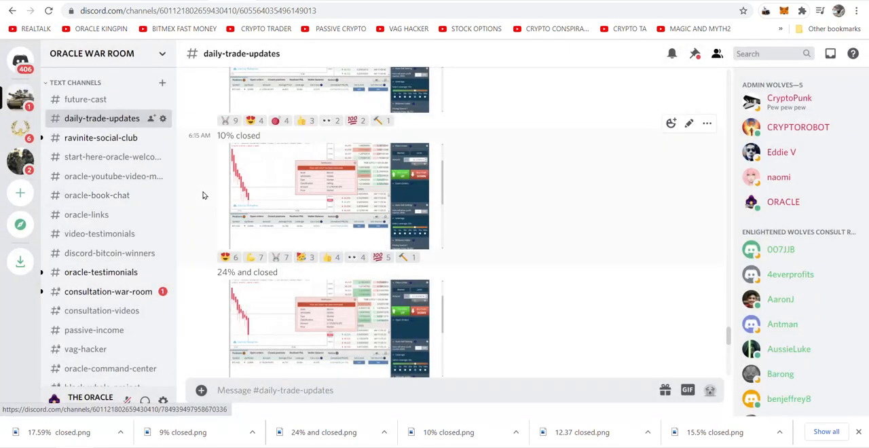
pyautogui.scroll(-3)
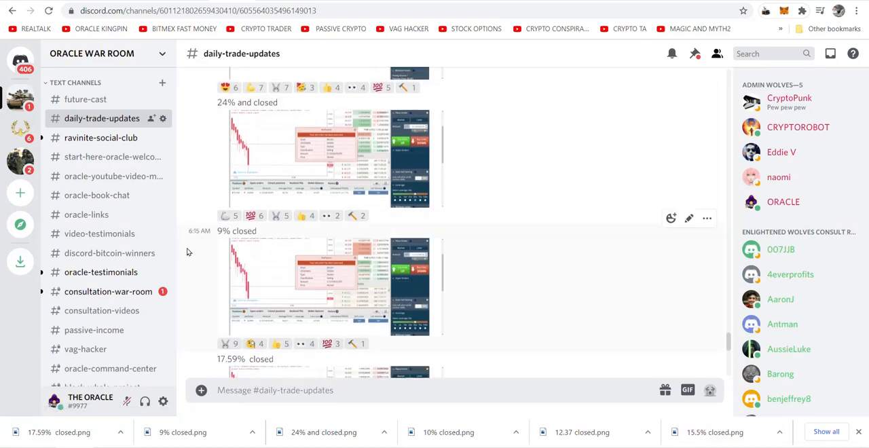
pyautogui.scroll(-3)
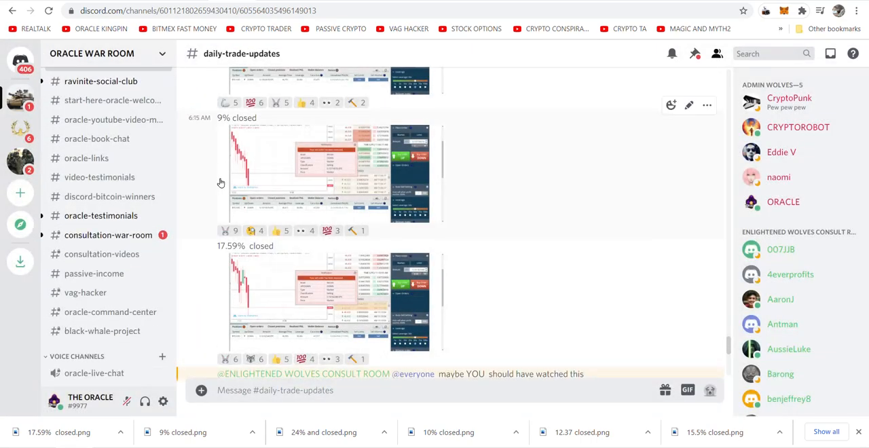
pyautogui.scroll(-3)
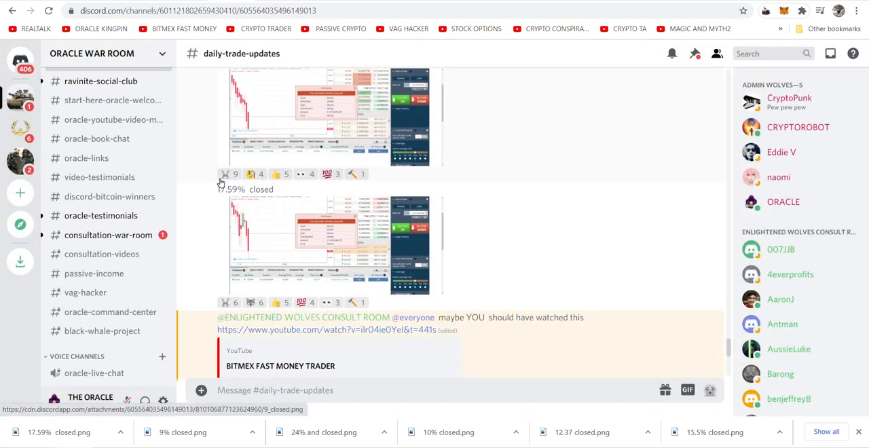
pyautogui.moveTo(497, 340)
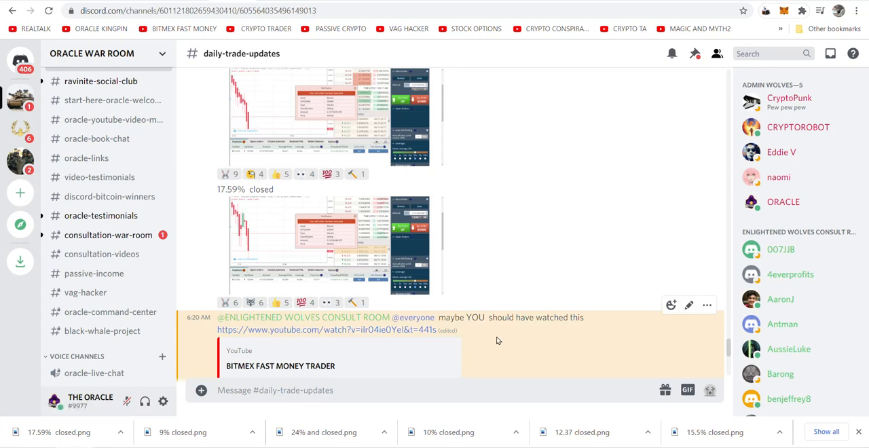
pyautogui.scroll(-3)
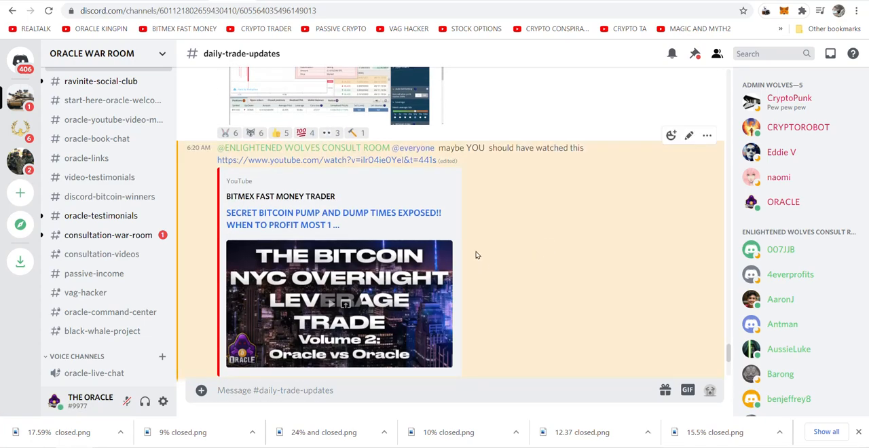
pyautogui.moveTo(347, 304)
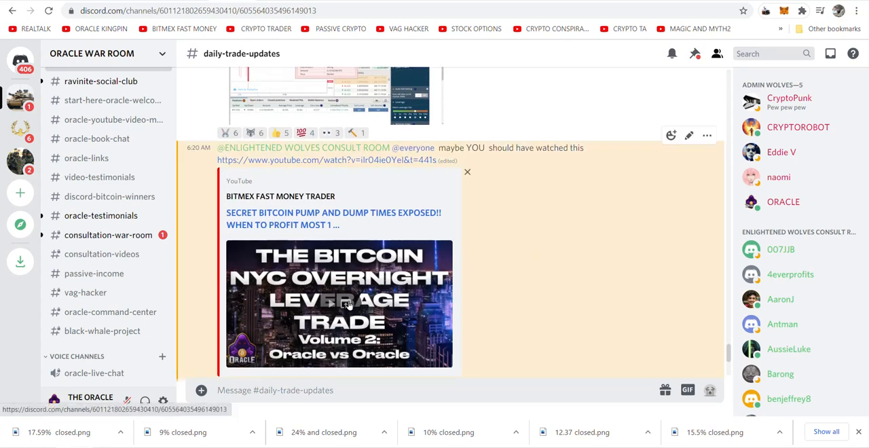
pyautogui.moveTo(296, 224)
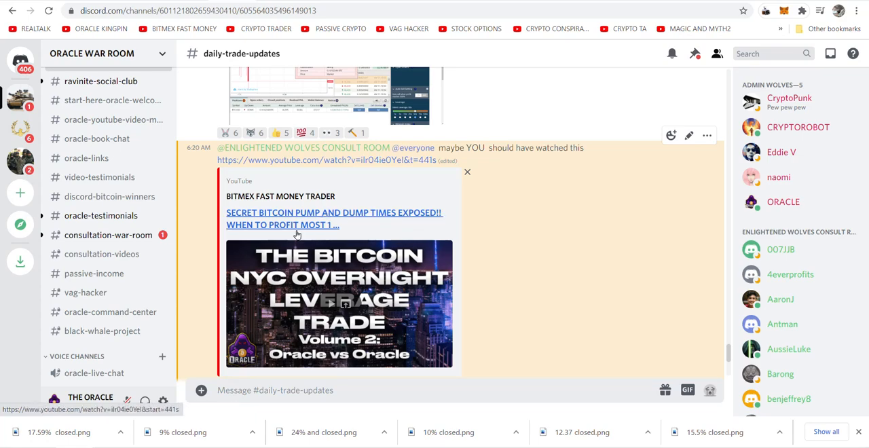
pyautogui.moveTo(309, 196)
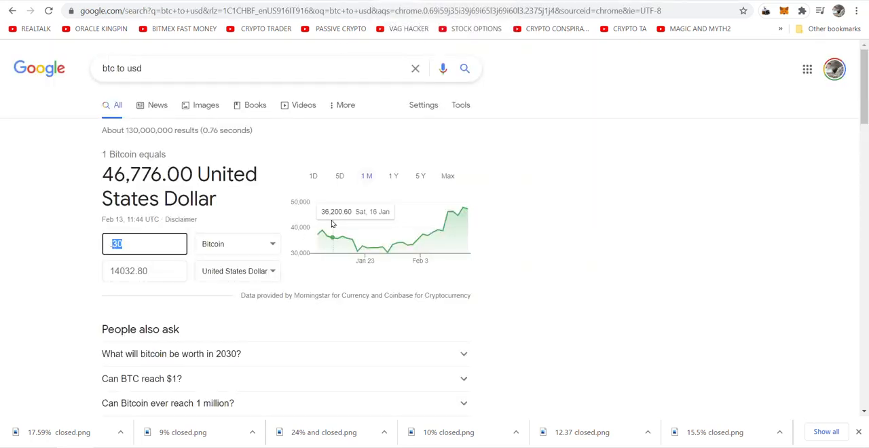
# Convert 0.1781 Bitcoin to US dollars in the Google converter.
pyautogui.write('.1')
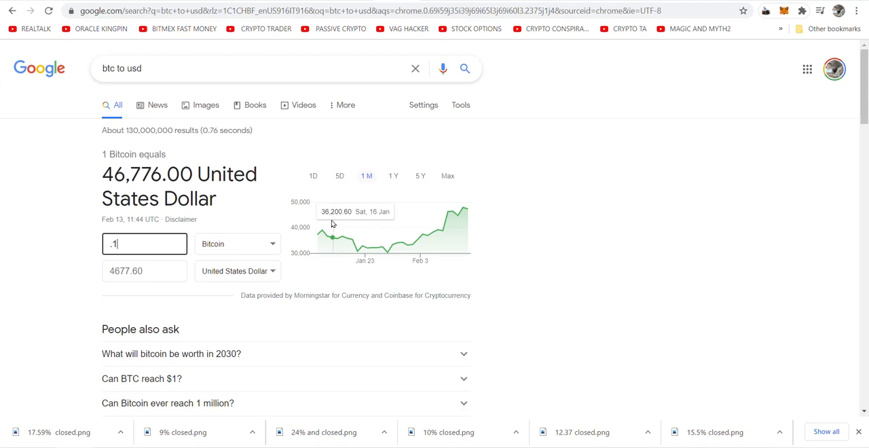
pyautogui.write('781')
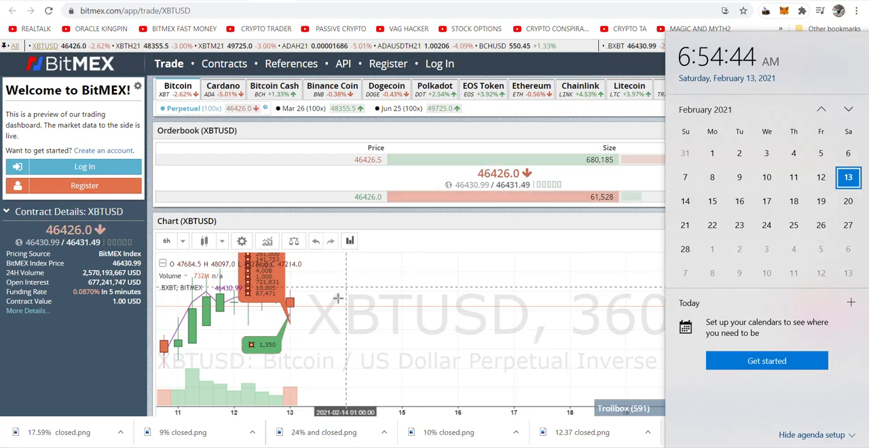
pyautogui.moveTo(306, 317)
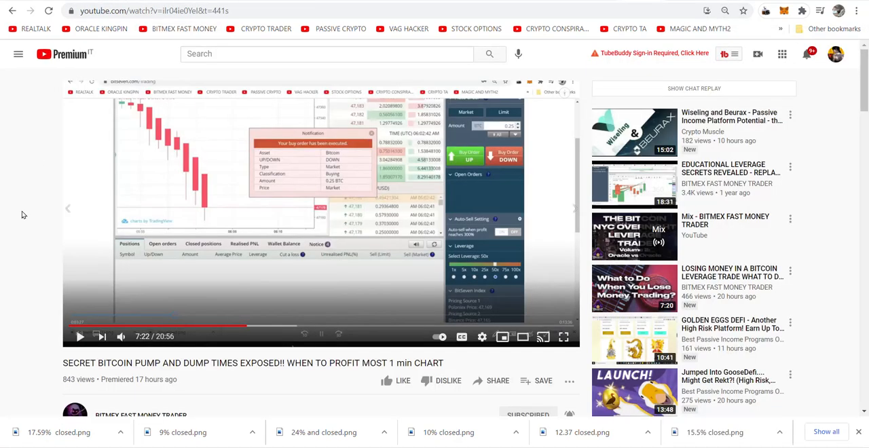
# Scroll below the pump and dump video to the viewer comments section.
pyautogui.scroll(-3)
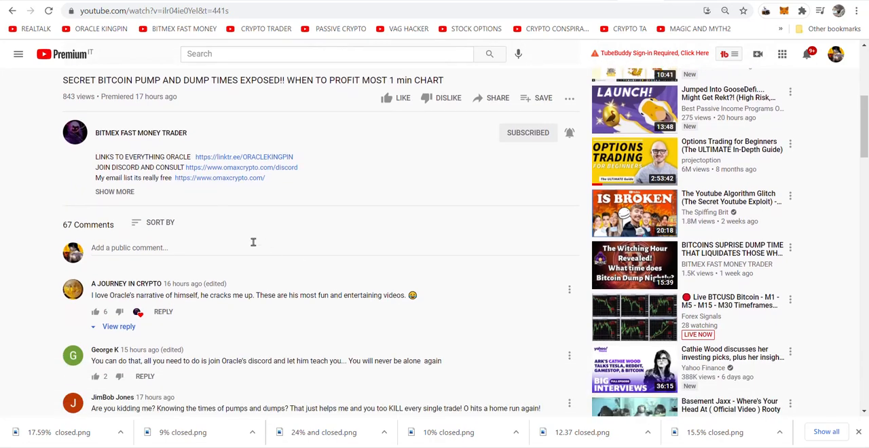
pyautogui.scroll(-3)
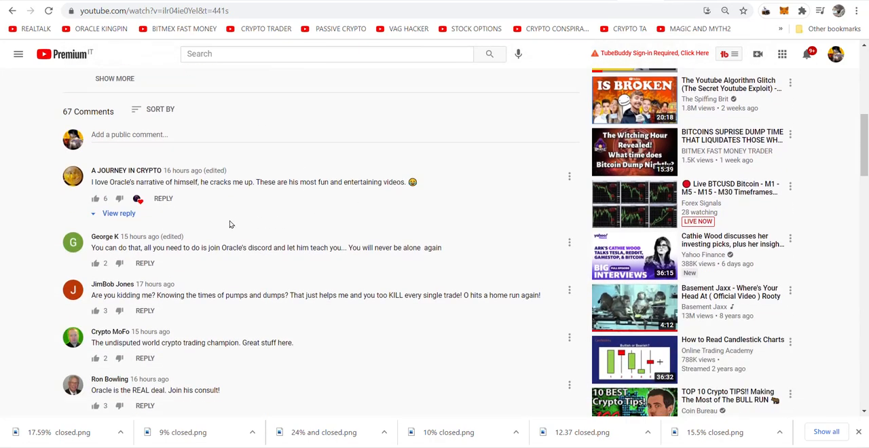
pyautogui.scroll(-3)
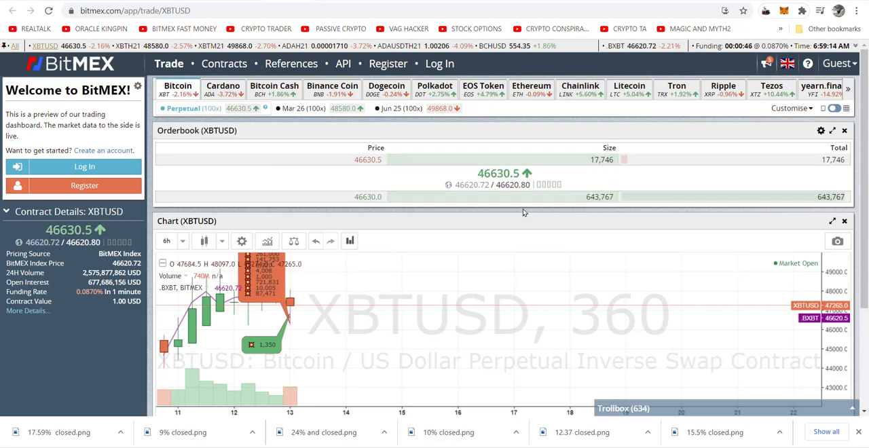
pyautogui.moveTo(725, 288)
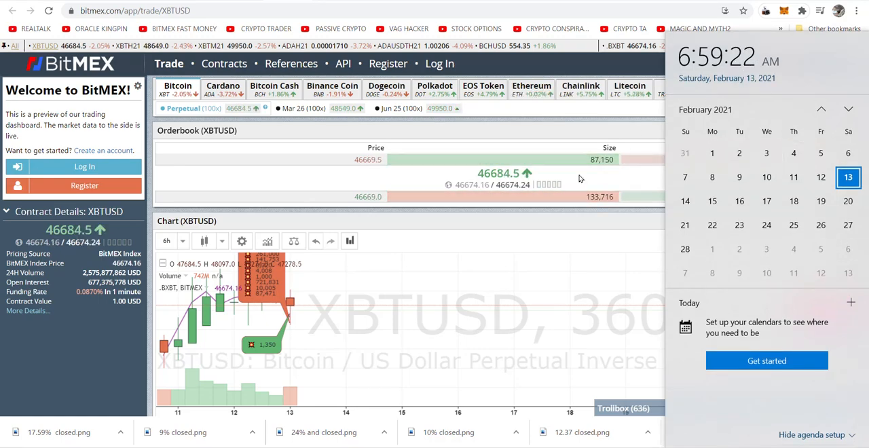
pyautogui.moveTo(305, 299)
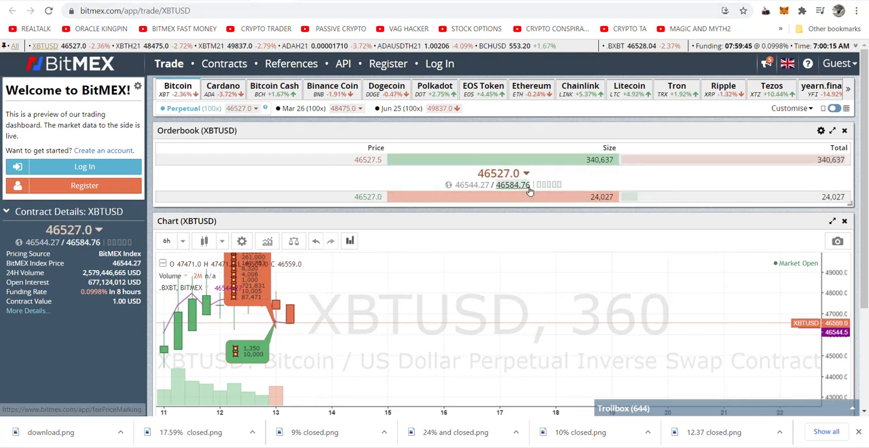
pyautogui.moveTo(513, 185)
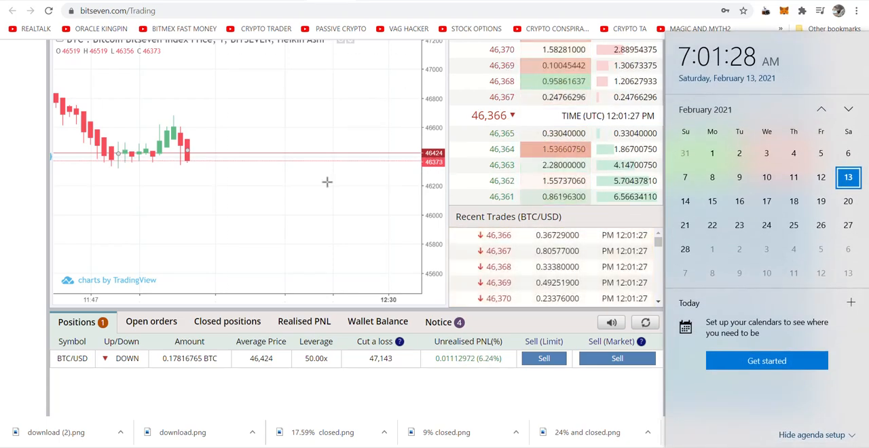
pyautogui.moveTo(322, 180)
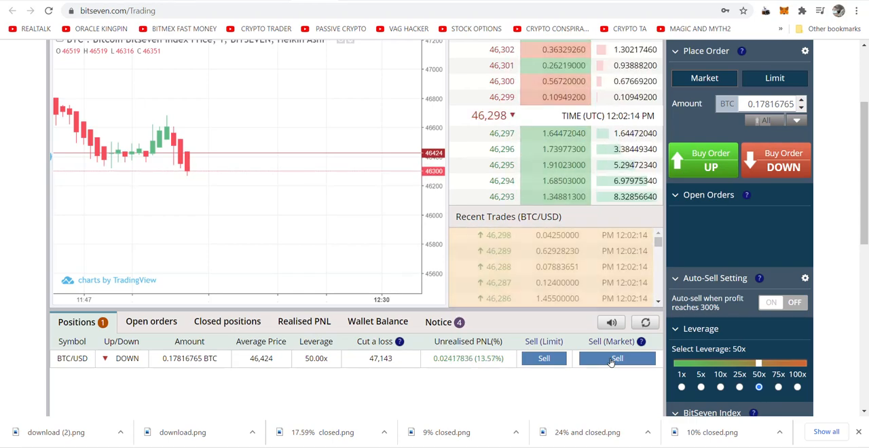
# Close the 50x short BTC/USD position at market, leaving no open positions.
pyautogui.click(617, 359)
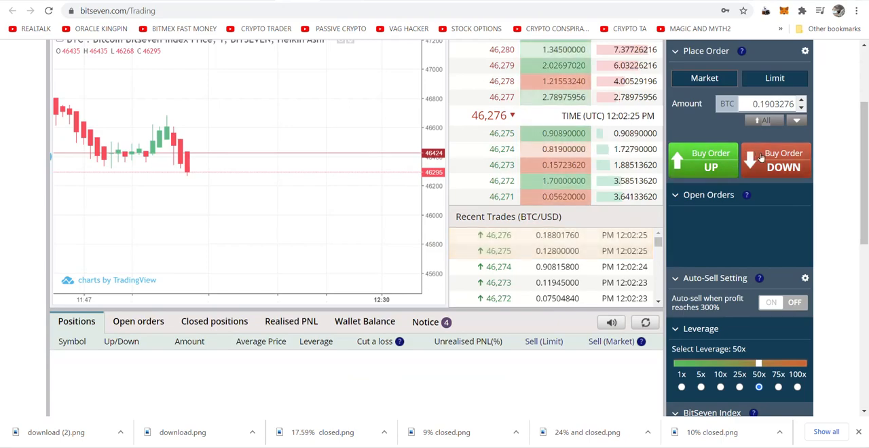
pyautogui.click(775, 160)
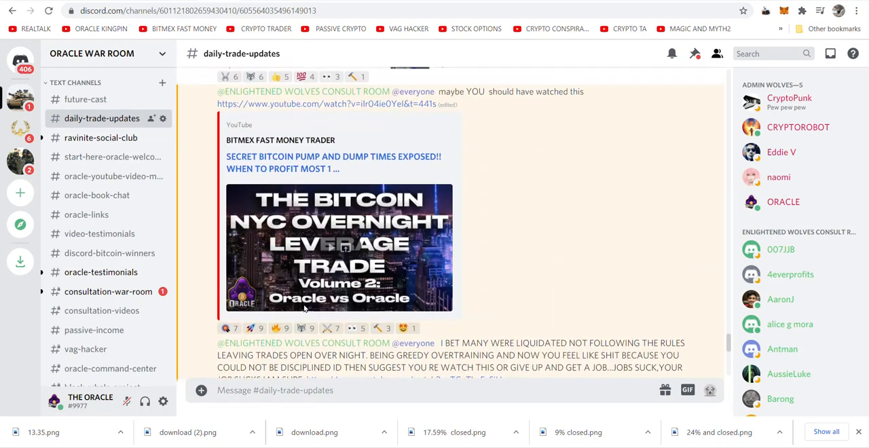
# Scroll through the closed-trade screenshots in #daily-trade-updates.
pyautogui.scroll(-3)
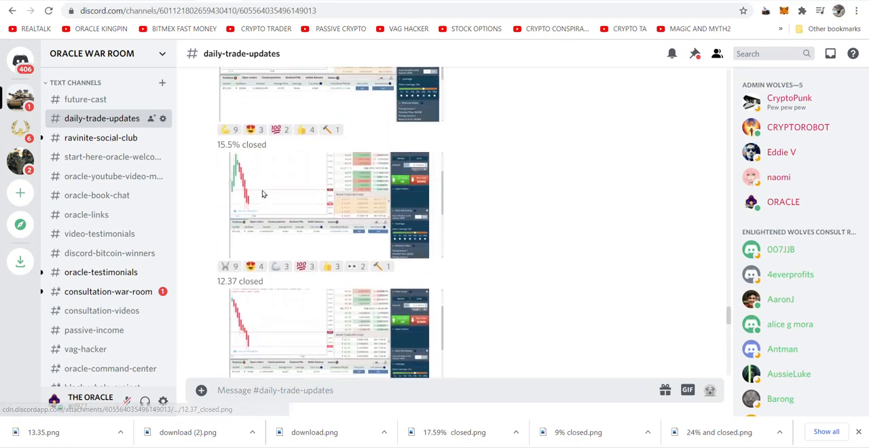
pyautogui.scroll(3)
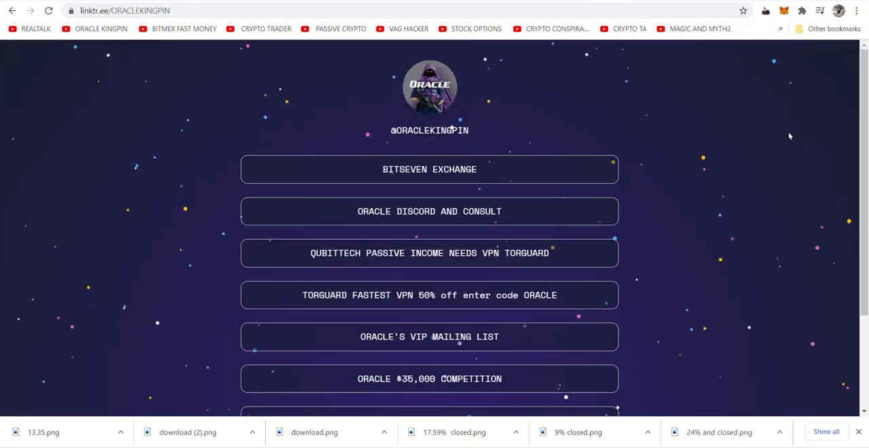
pyautogui.moveTo(494, 168)
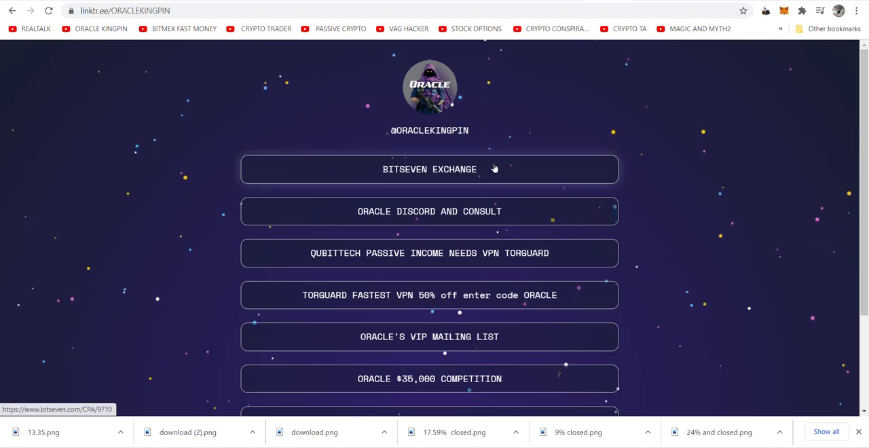
pyautogui.moveTo(496, 166)
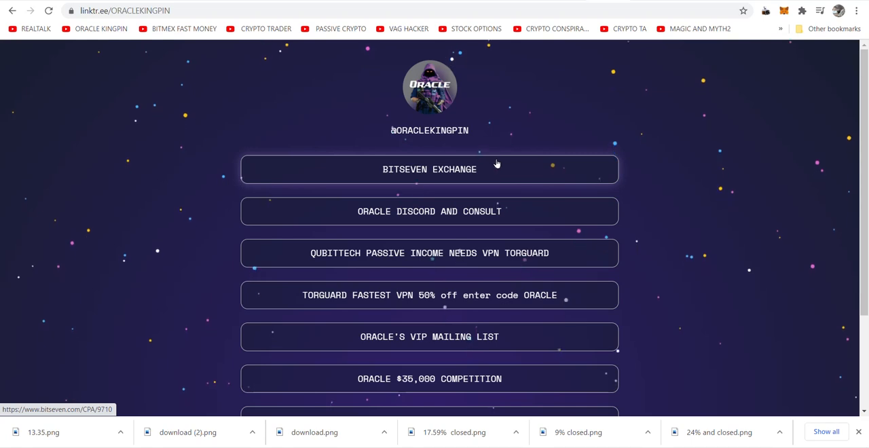
pyautogui.moveTo(485, 217)
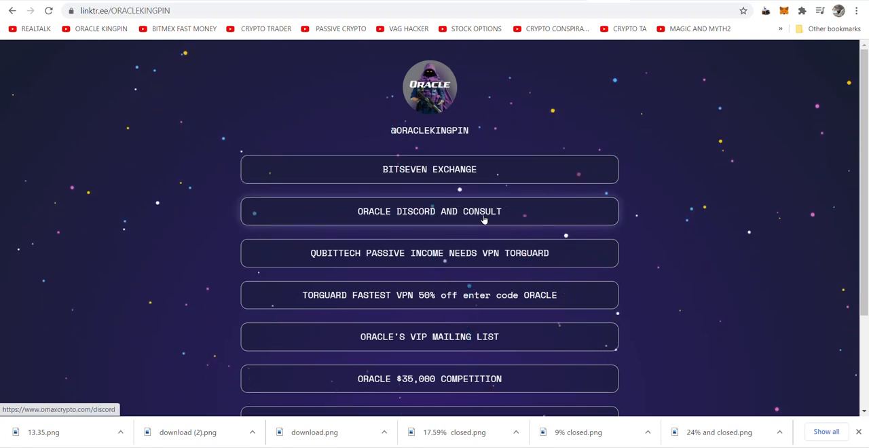
pyautogui.moveTo(407, 383)
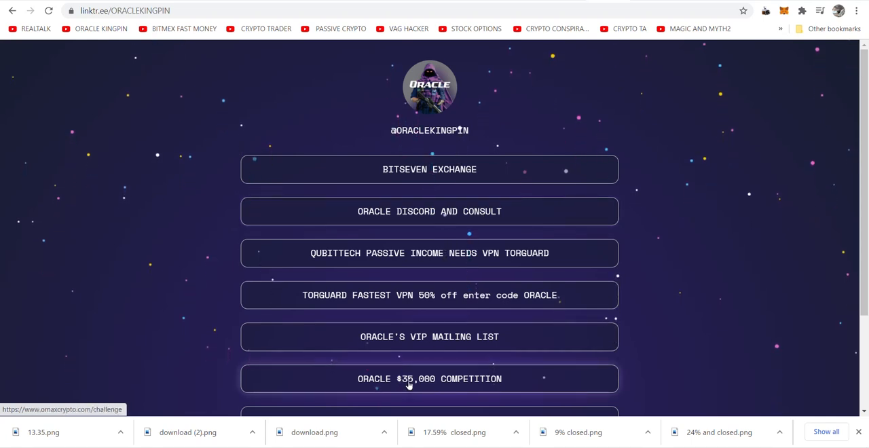
pyautogui.moveTo(342, 280)
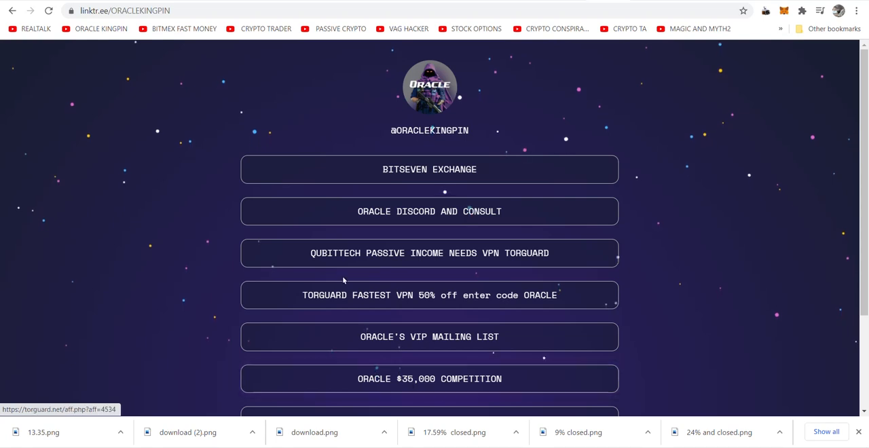
pyautogui.moveTo(399, 378)
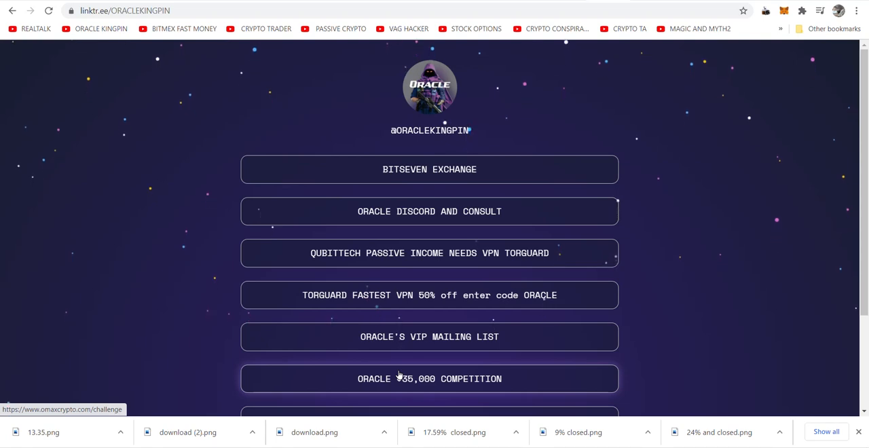
pyautogui.moveTo(430, 346)
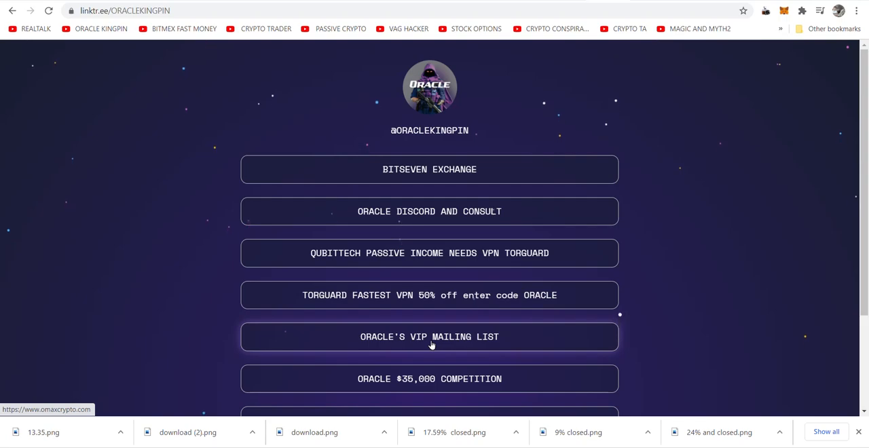
# Select the Oracle's VIP Mailing List link on the ORACLEKINGPIN Linktree page.
pyautogui.click(429, 337)
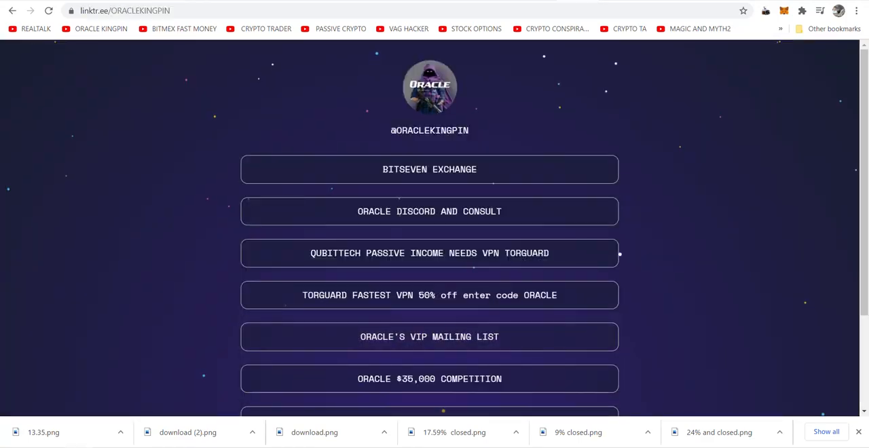
pyautogui.moveTo(457, 337)
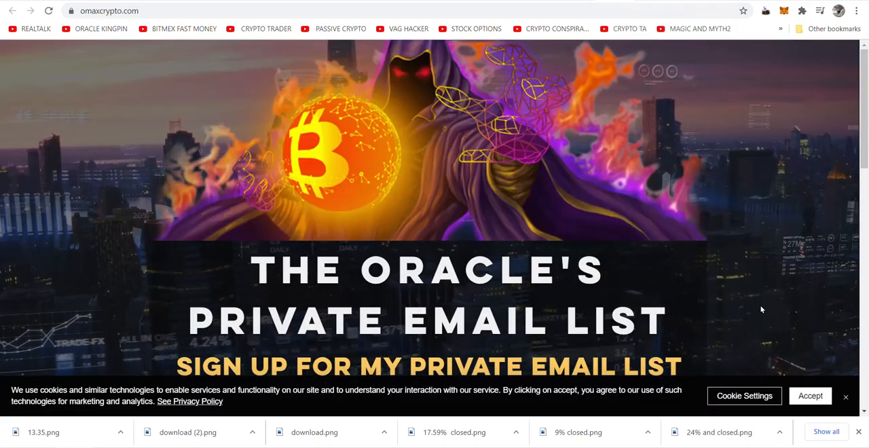
pyautogui.scroll(-3)
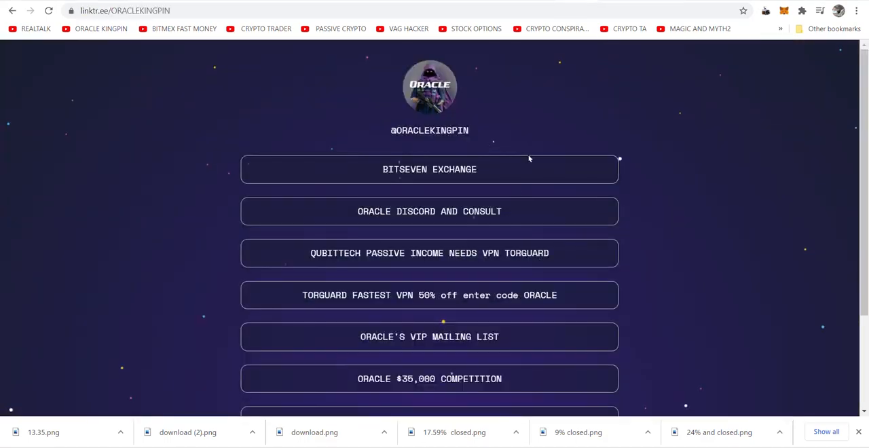
pyautogui.moveTo(365, 216)
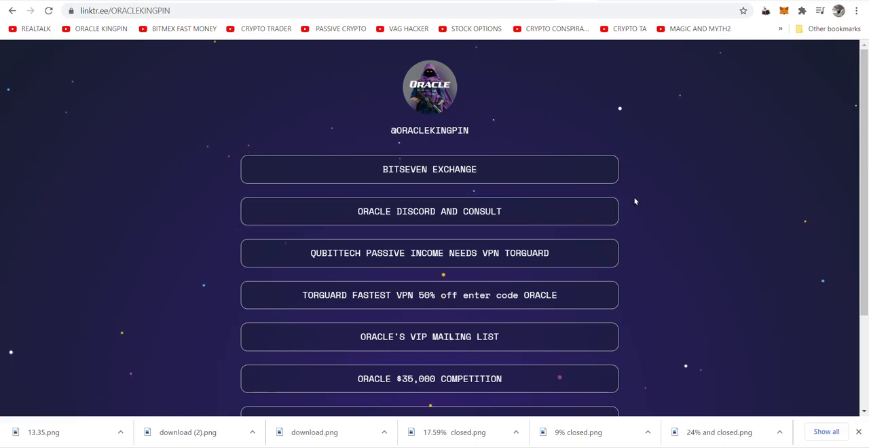
# Open the Oracle Discord and consult page and review its Private Discord Access and Daily Trade Updates features.
pyautogui.click(429, 212)
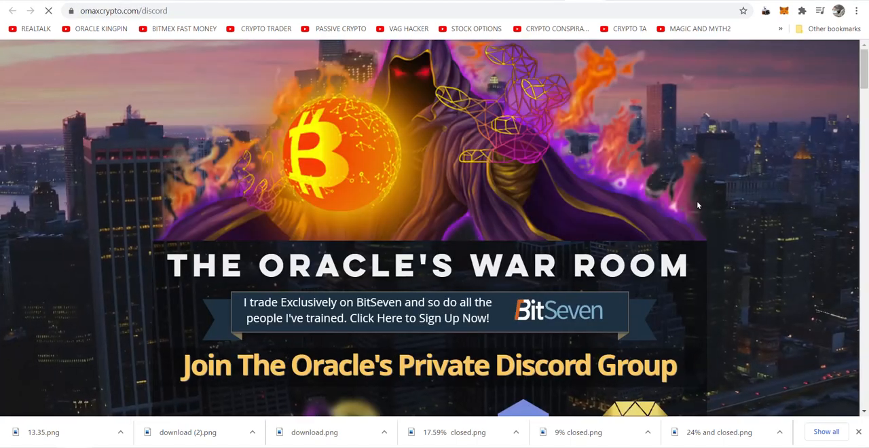
pyautogui.scroll(-3)
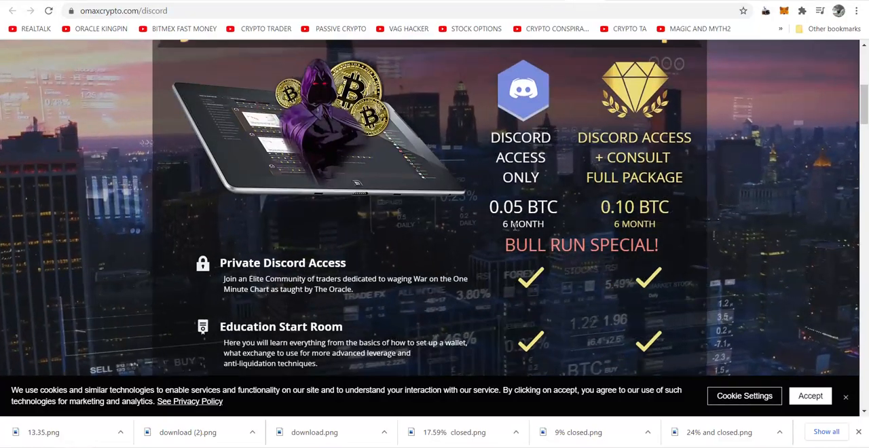
pyautogui.scroll(-3)
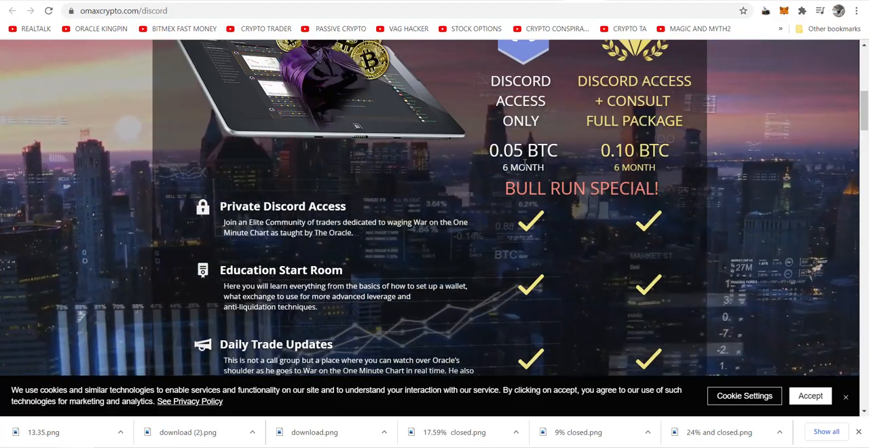
pyautogui.scroll(-3)
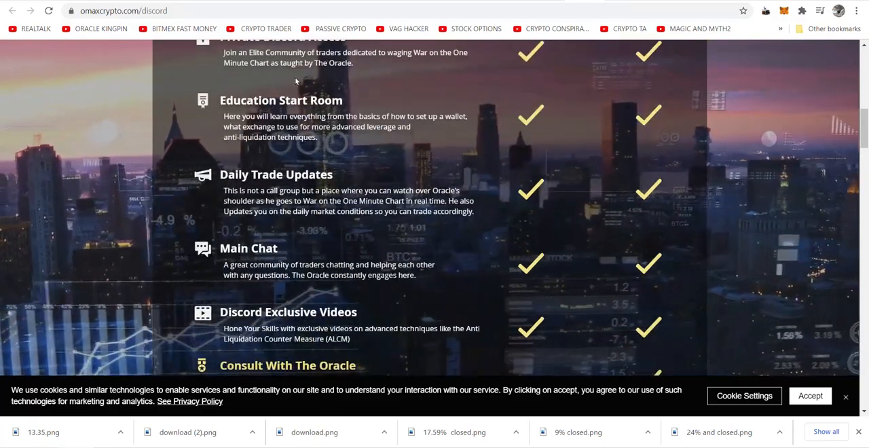
pyautogui.scroll(3)
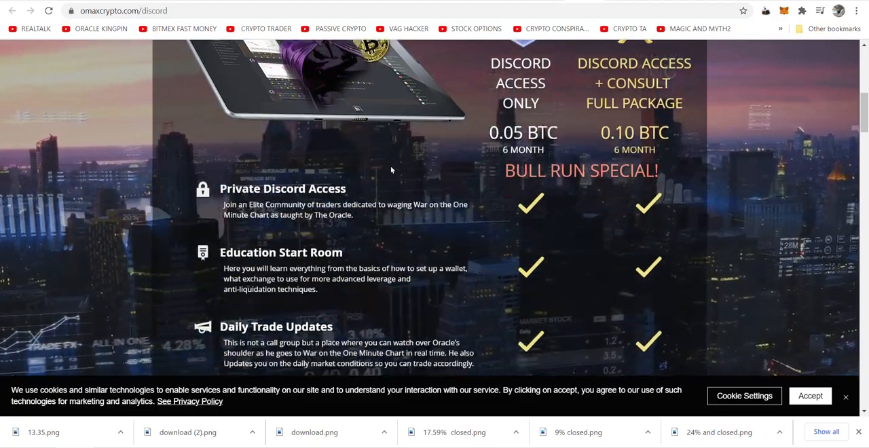
pyautogui.scroll(-3)
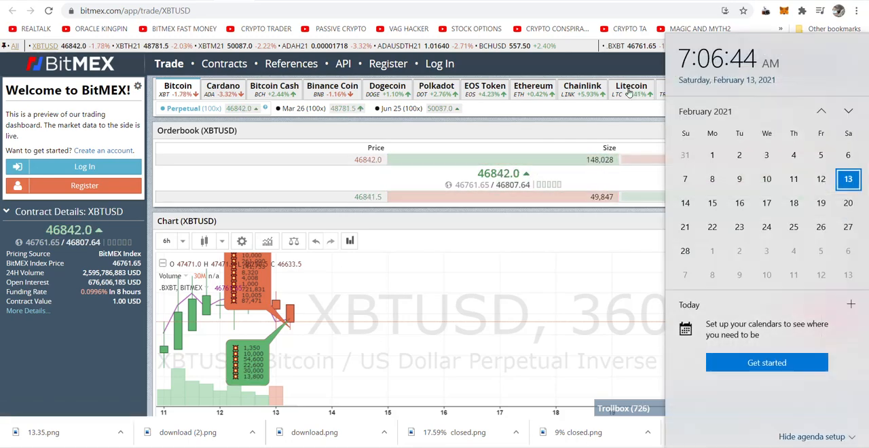
pyautogui.moveTo(304, 333)
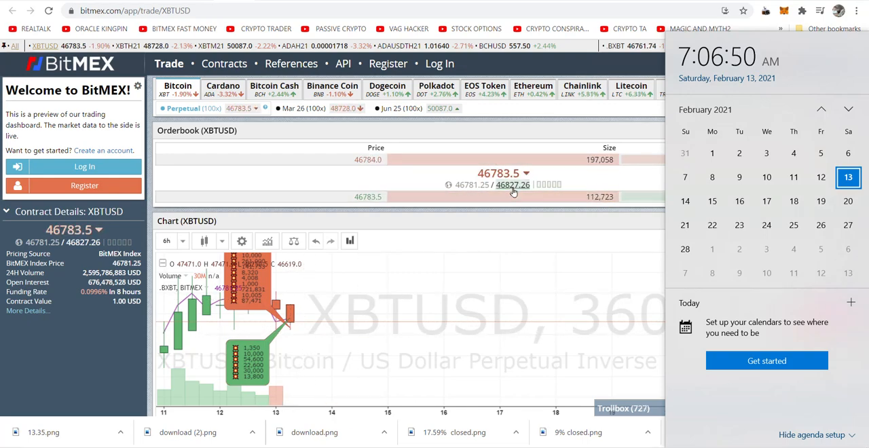
pyautogui.moveTo(513, 184)
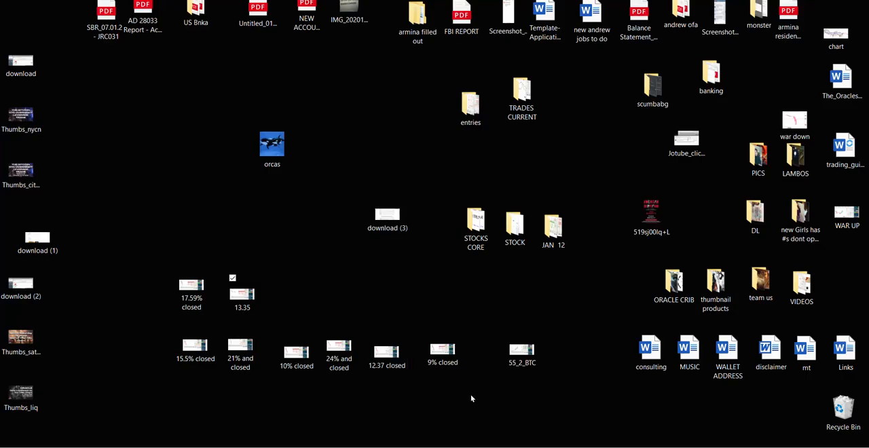
# Open the JAN 12 folder and view the 16% OPEN AND CLOSE HALF BTC trade screenshot.
pyautogui.click(500, 348)
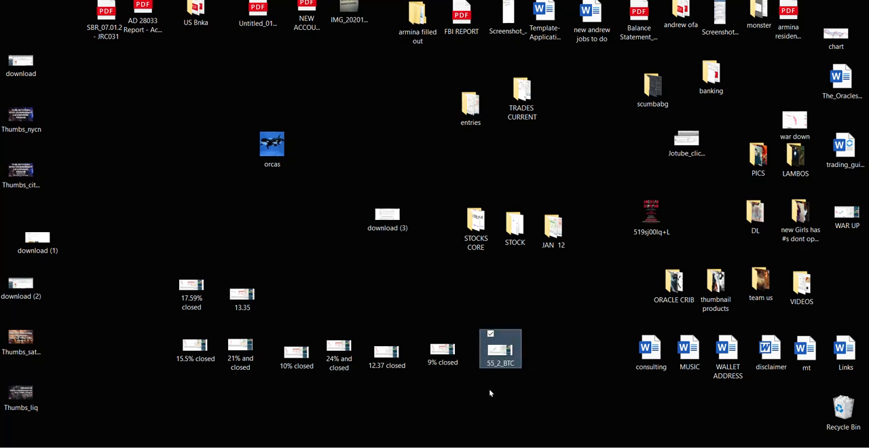
pyautogui.click(190, 286)
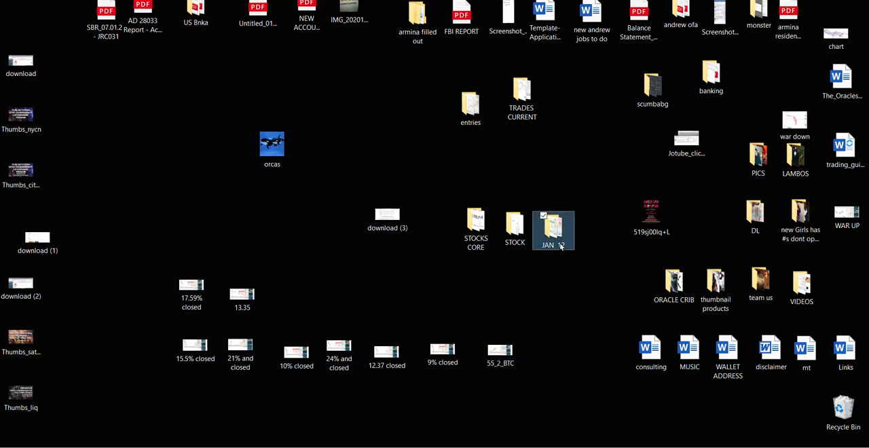
pyautogui.doubleClick(553, 230)
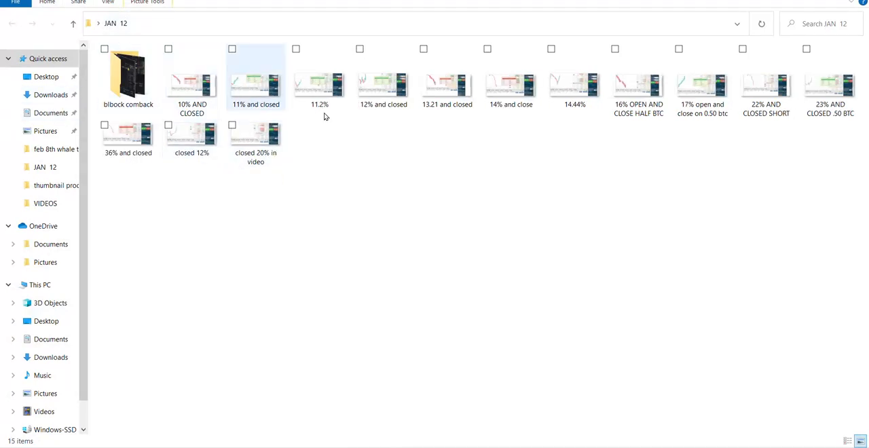
pyautogui.moveTo(575, 82)
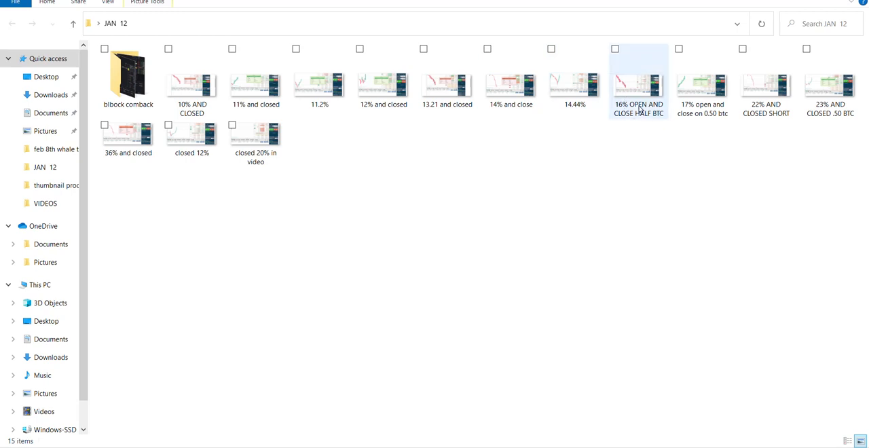
pyautogui.click(829, 81)
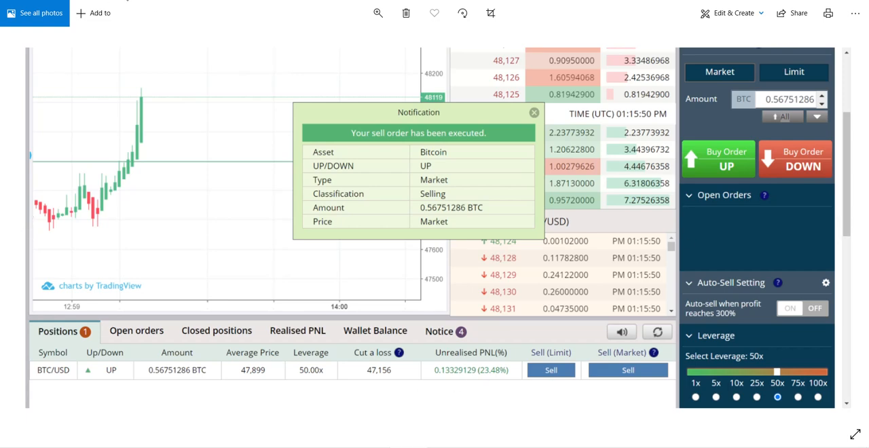
pyautogui.moveTo(123, 5)
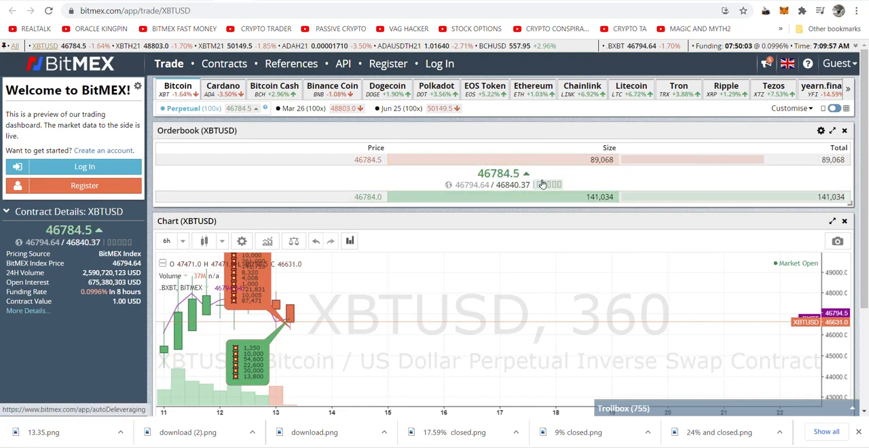
pyautogui.moveTo(513, 184)
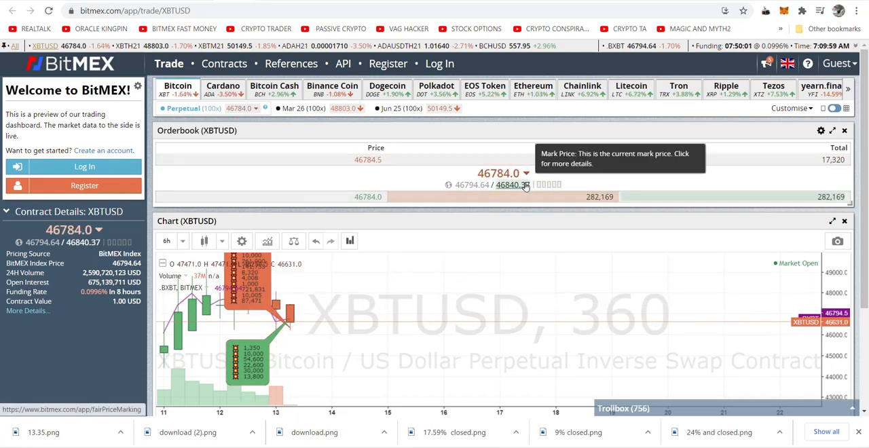
pyautogui.moveTo(435, 239)
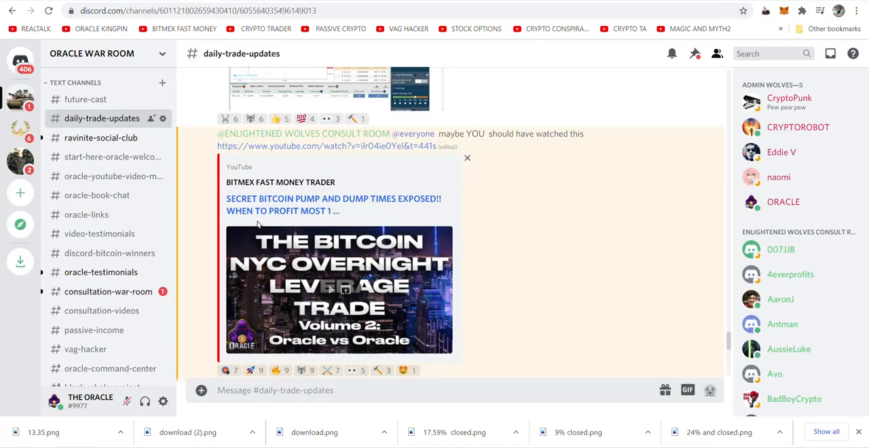
pyautogui.moveTo(283, 204)
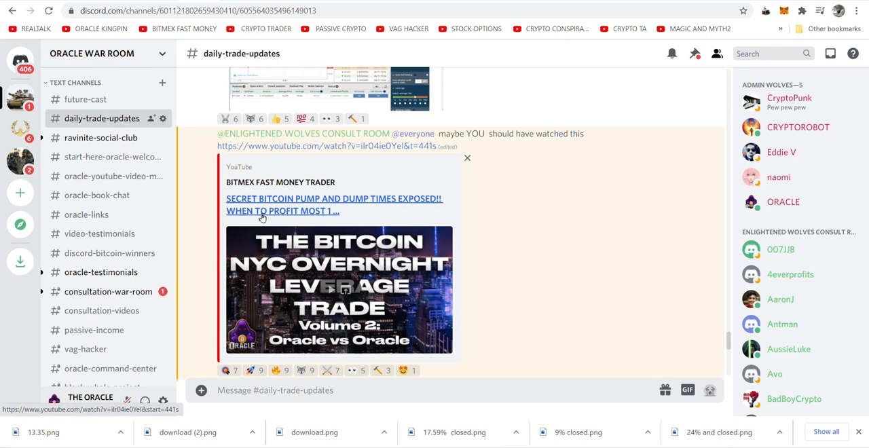
pyautogui.moveTo(261, 216)
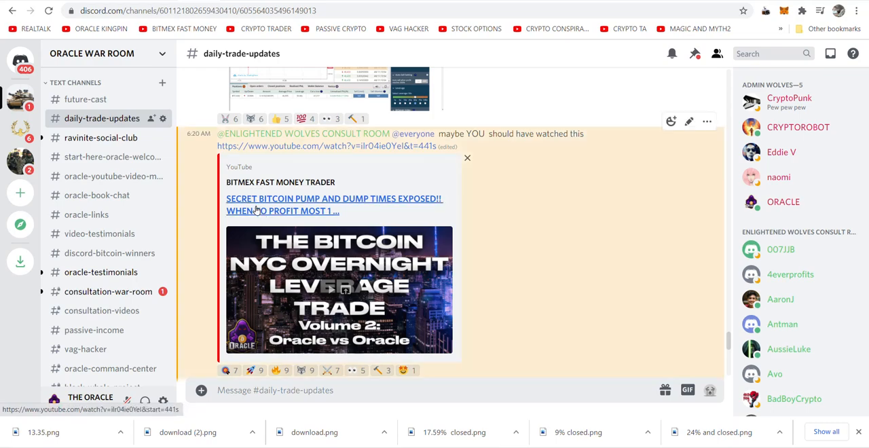
# Open the 'Secret Bitcoin Pump and Dump Times Exposed' video from #daily-trade-updates.
pyautogui.click(334, 198)
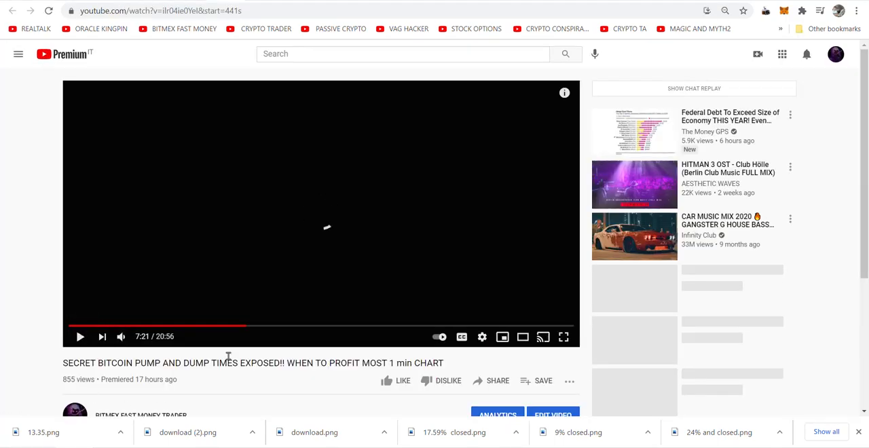
# Browse the comments and expand the replies to the 'REAL deal' and linktree comments.
pyautogui.scroll(-3)
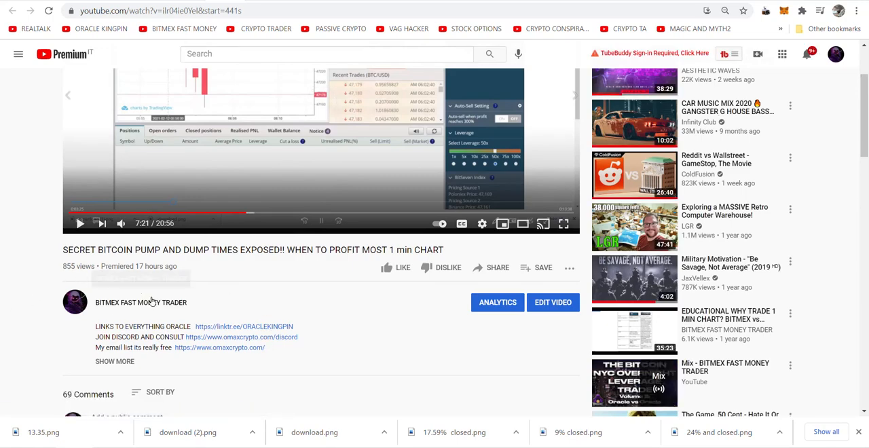
pyautogui.scroll(-3)
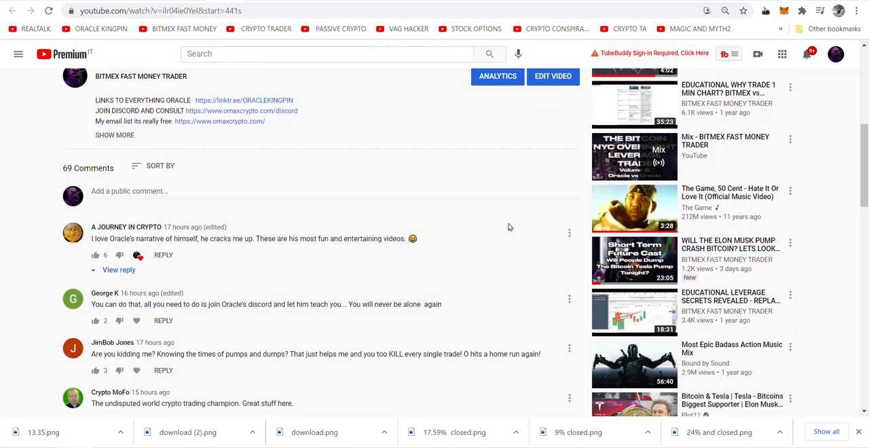
pyautogui.scroll(-3)
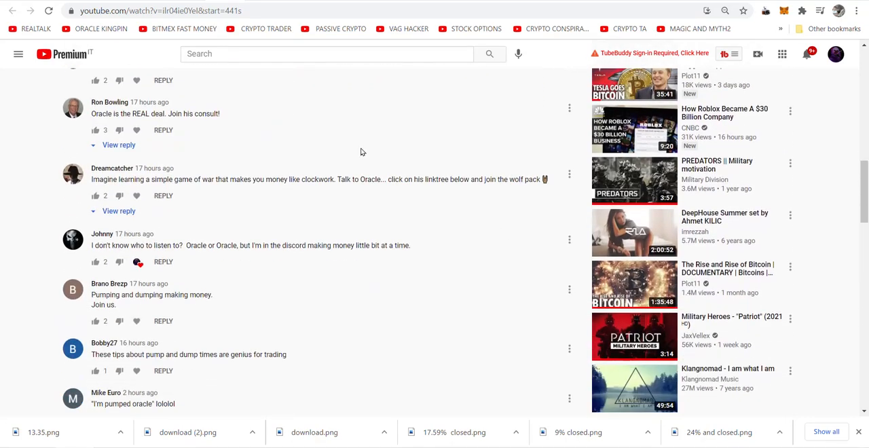
pyautogui.click(118, 145)
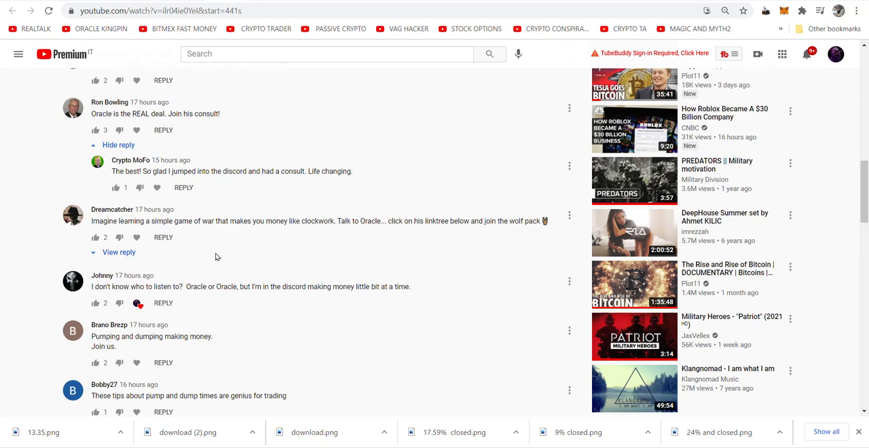
pyautogui.click(119, 252)
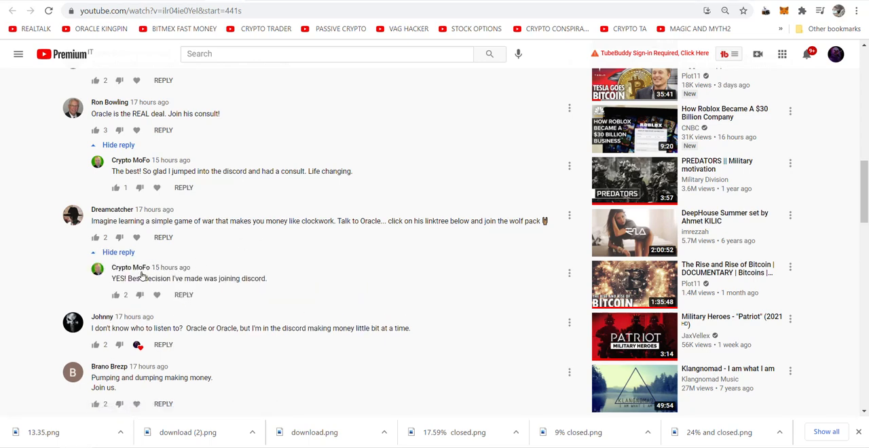
pyautogui.moveTo(197, 325)
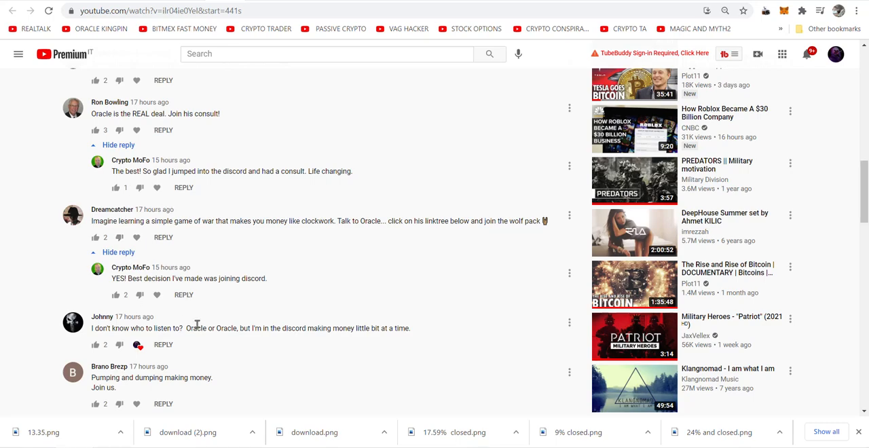
# Like the video and follow the description's omaxcrypto.com/discord link to the pricing page.
pyautogui.scroll(3)
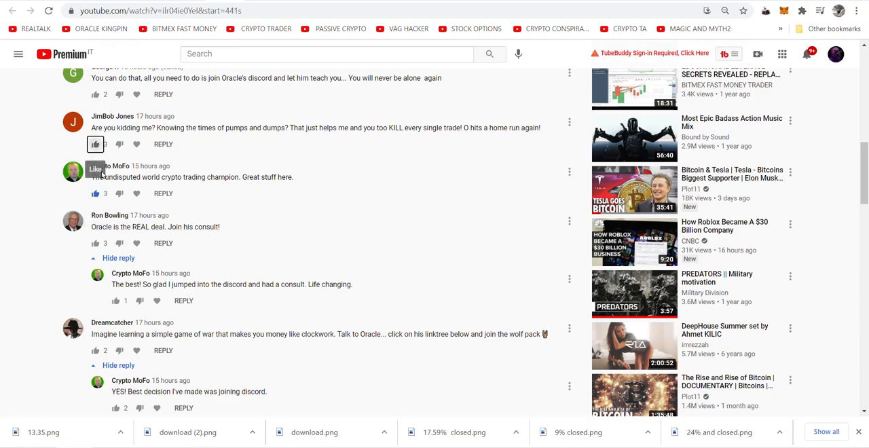
pyautogui.scroll(3)
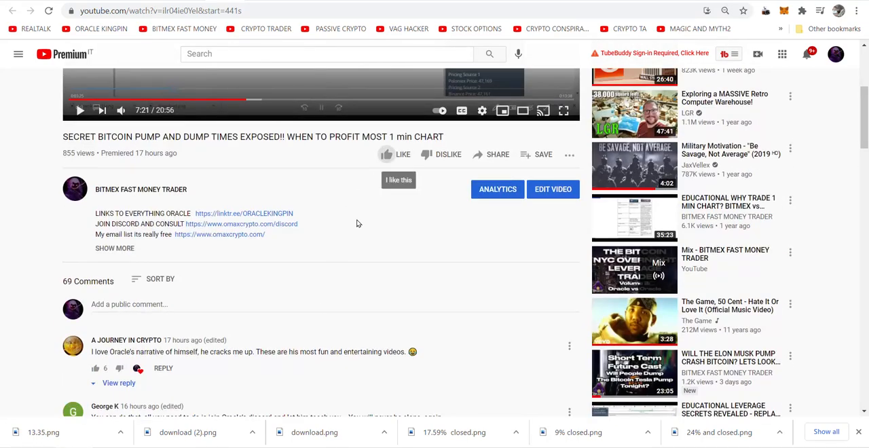
pyautogui.click(386, 155)
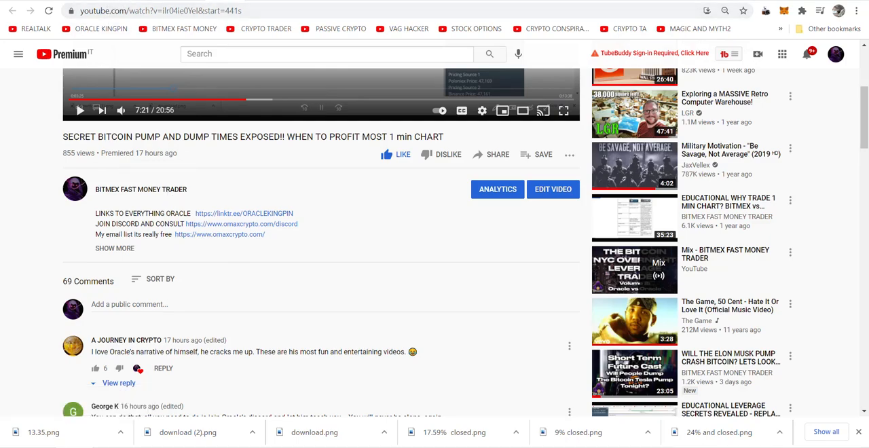
pyautogui.click(242, 225)
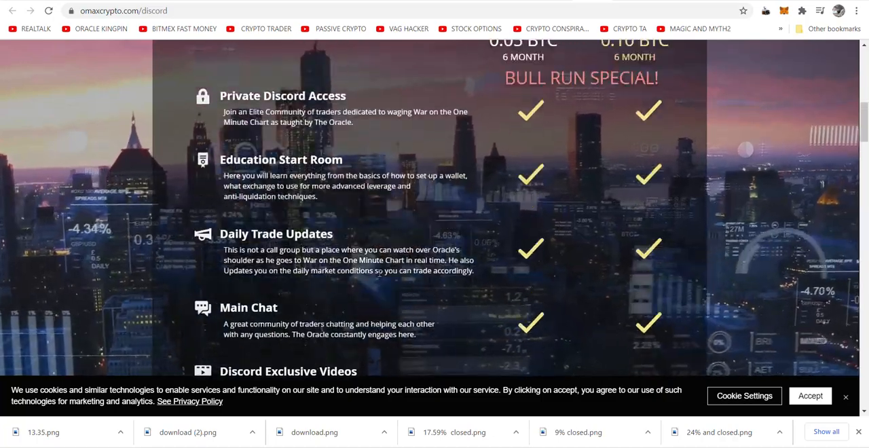
pyautogui.scroll(3)
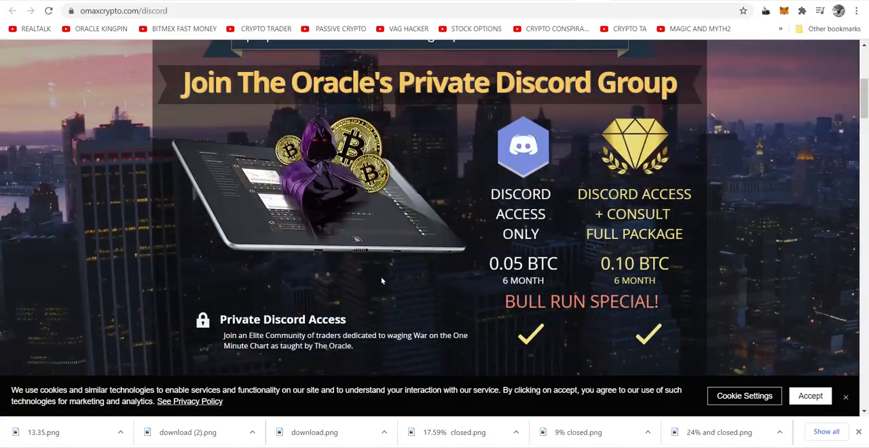